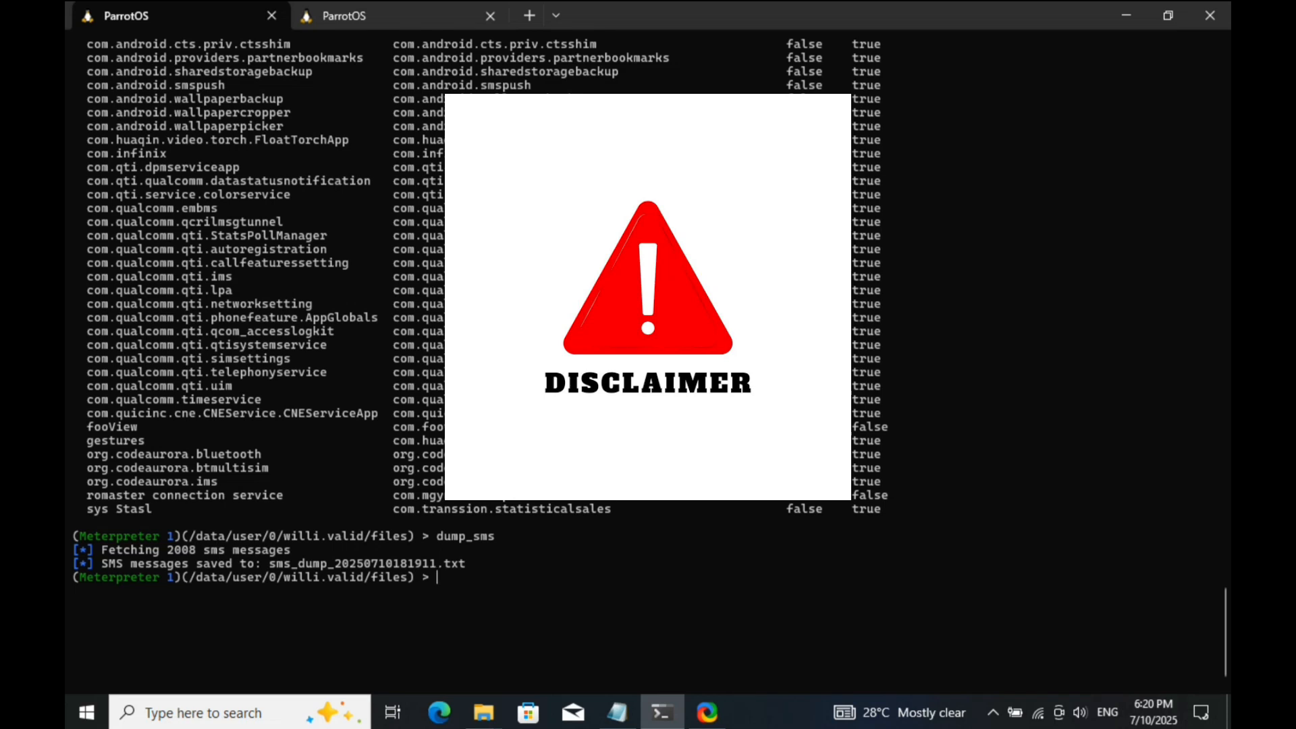
pyautogui.write('se')
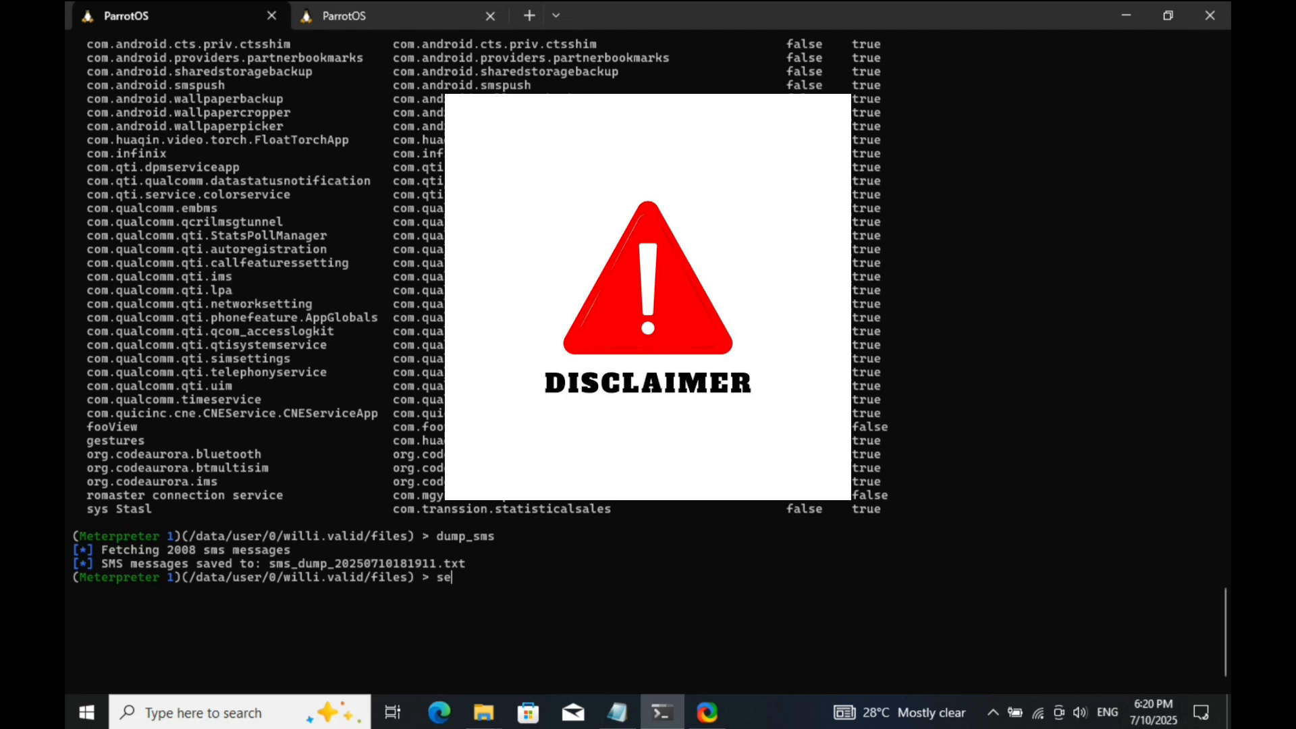